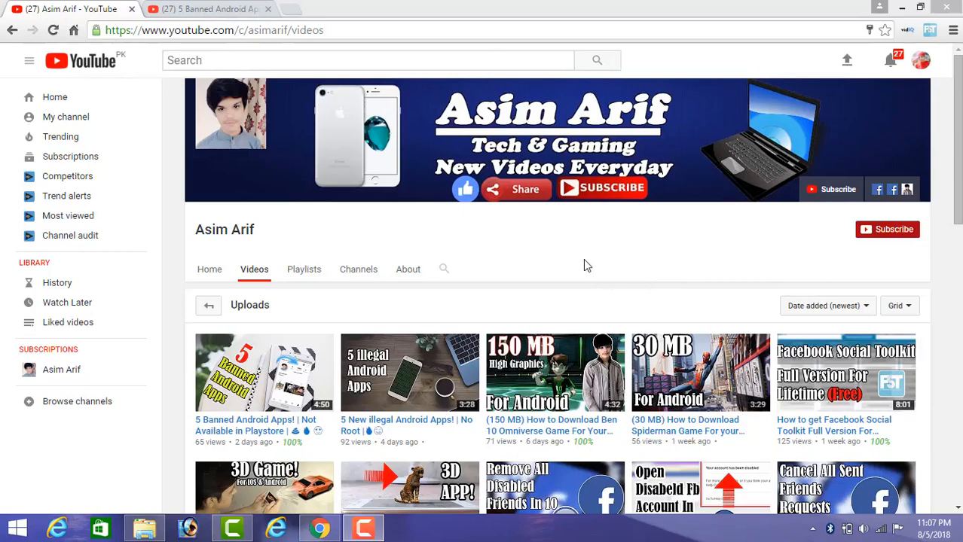
mouse_move(552, 260)
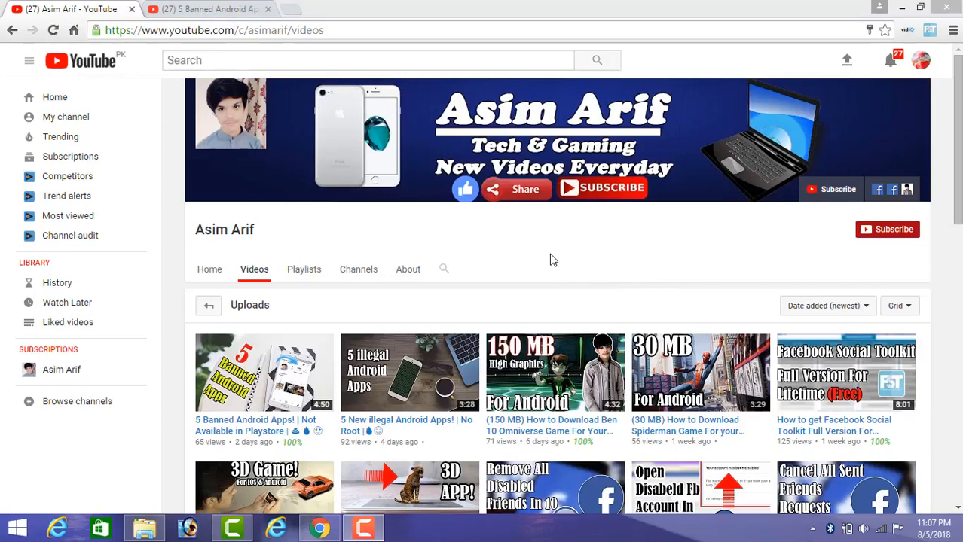
mouse_move(519, 254)
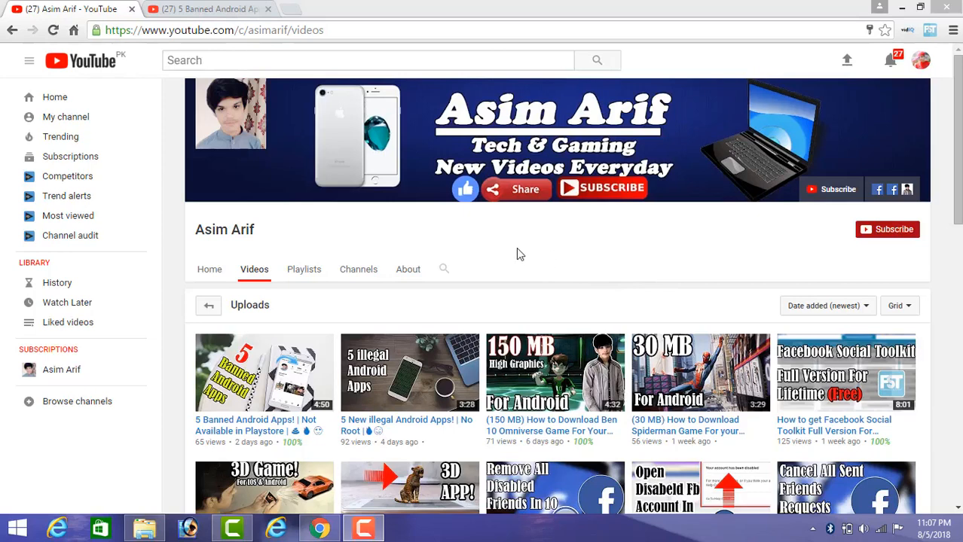
Step: Open the '5 Banned Android Apps' video, subscribe to its channel, and open notification preferences
click(264, 373)
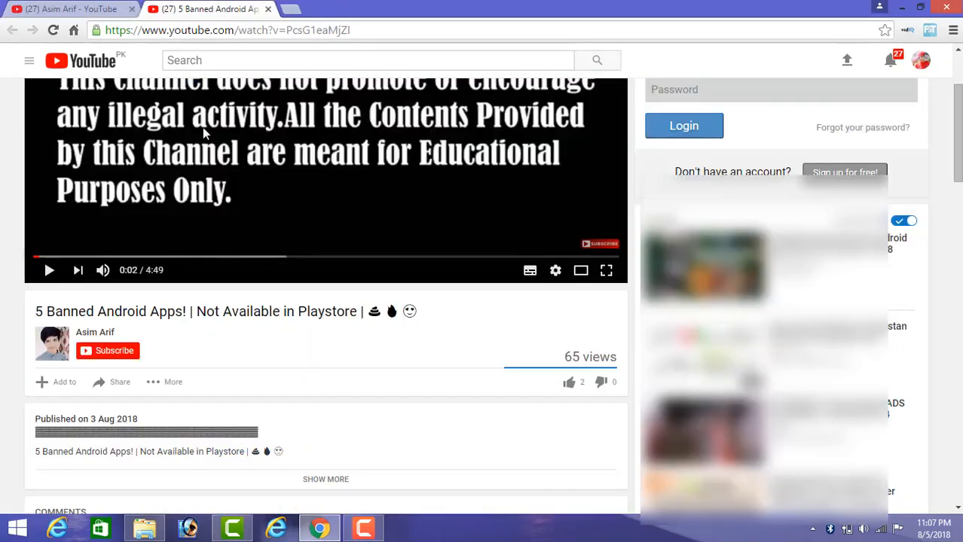
mouse_move(115, 351)
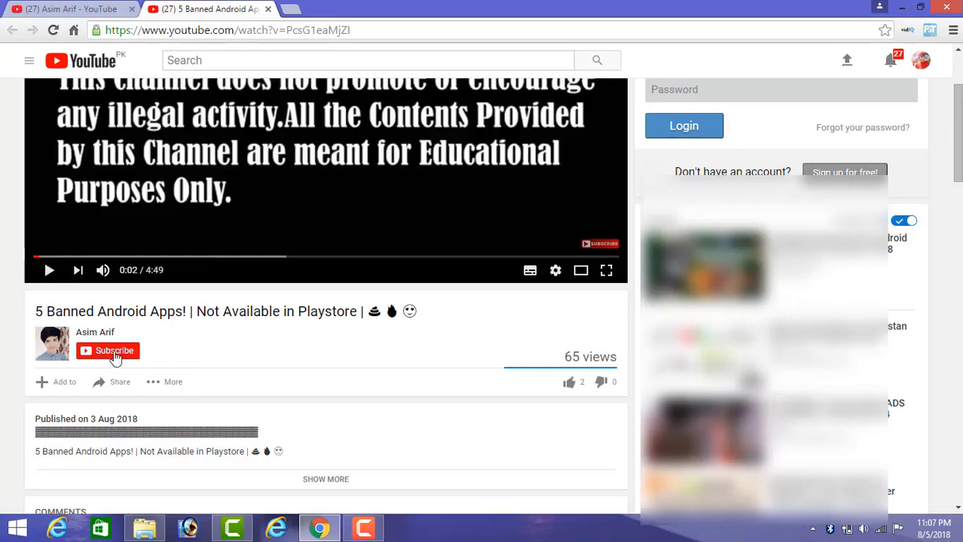
click(106, 351)
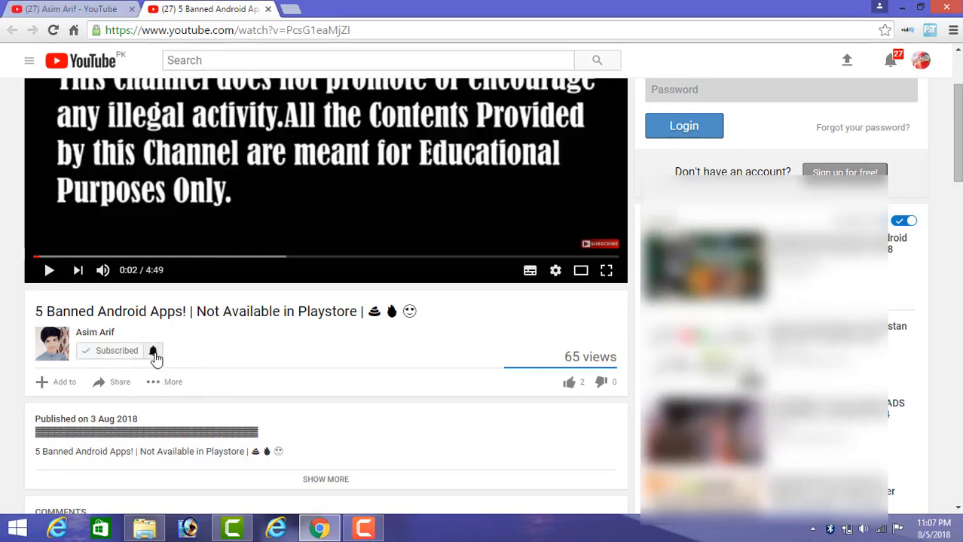
click(153, 351)
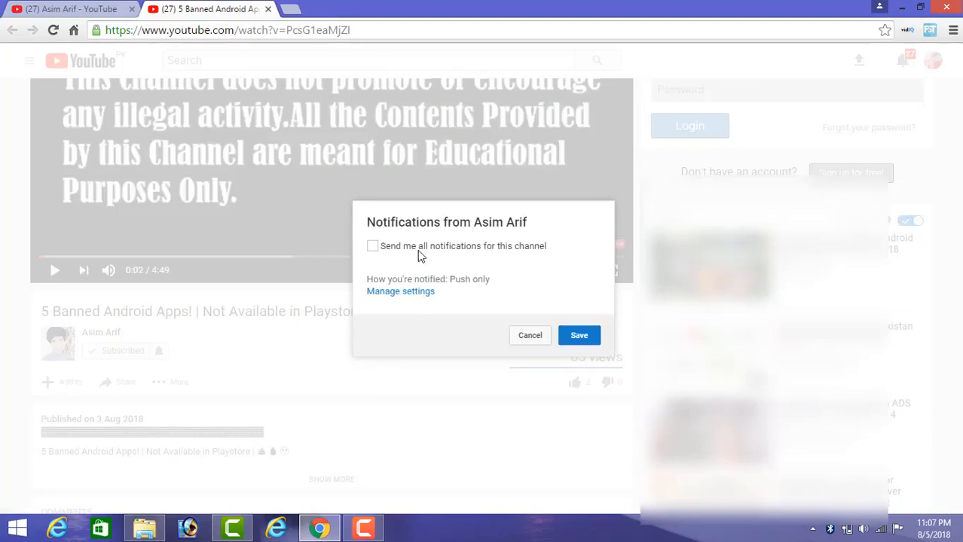
Step: Close the channel's Notifications dialog to return to the video page
click(529, 335)
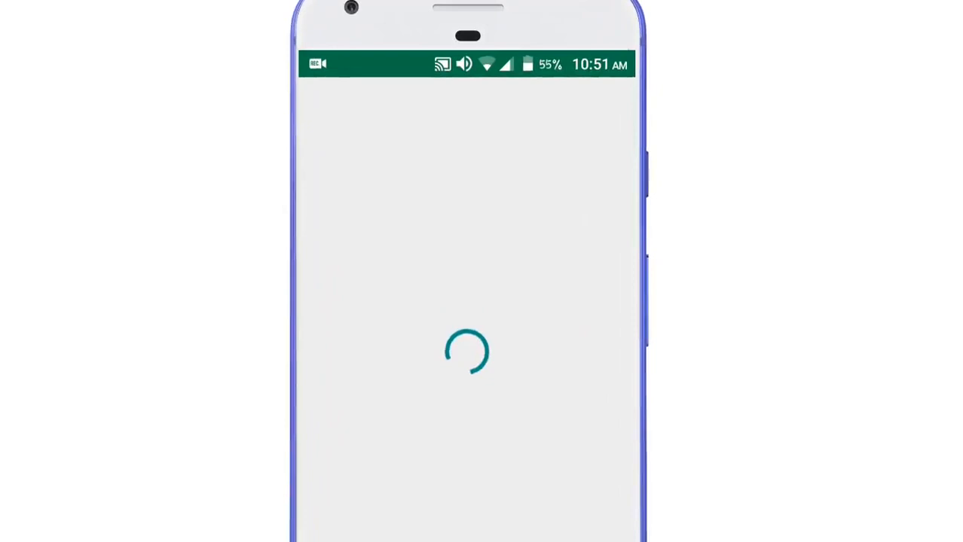
Step: Search the Play Store for 'yandex browser beta' and launch the installed Yandex Browser (beta)
text(yandex b)
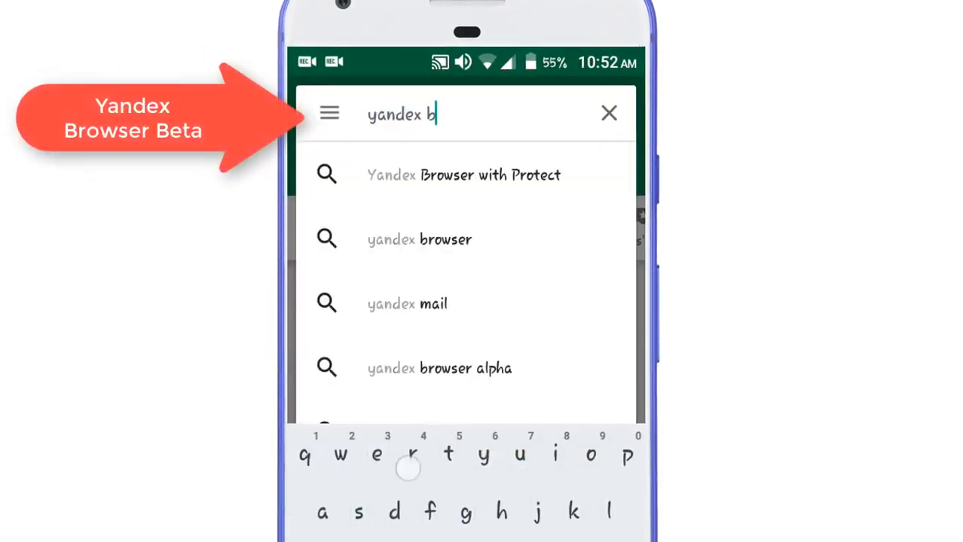
text(rowser be)
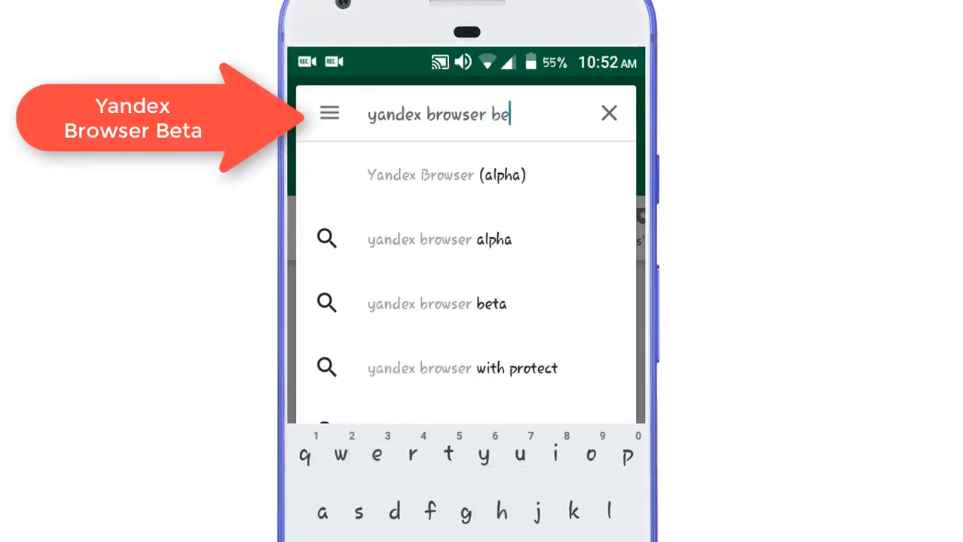
click(437, 304)
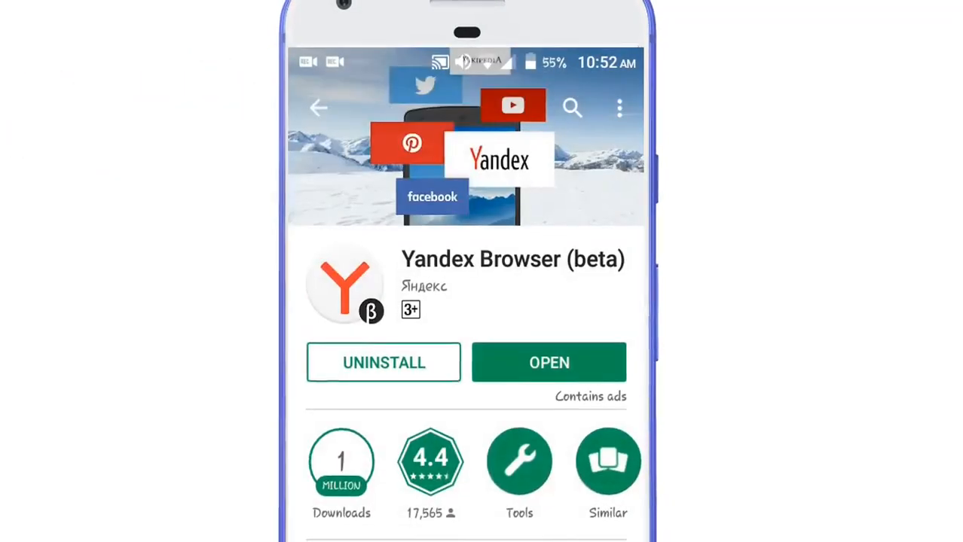
scroll(down, 3)
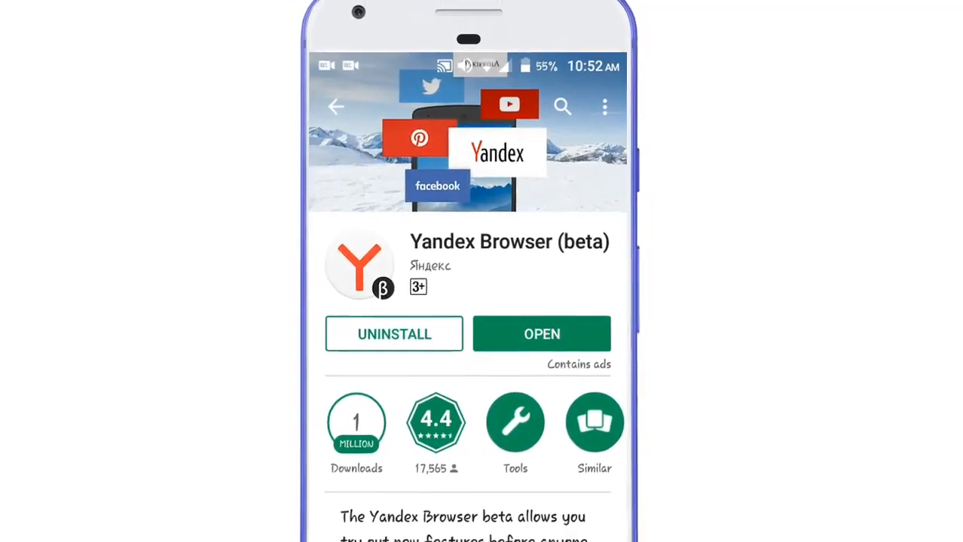
click(541, 333)
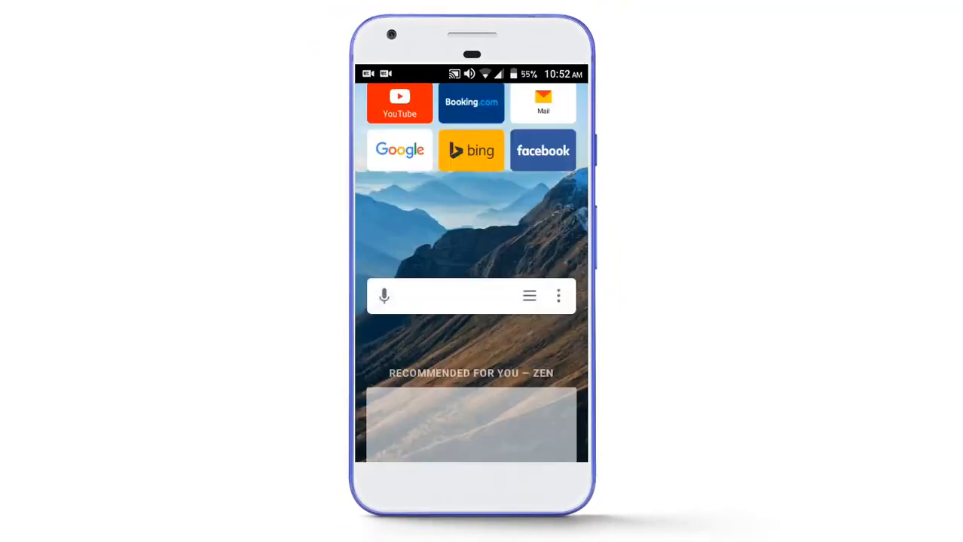
Step: Search Google for 'Chrome web store' from the Yandex Browser start page
click(444, 296)
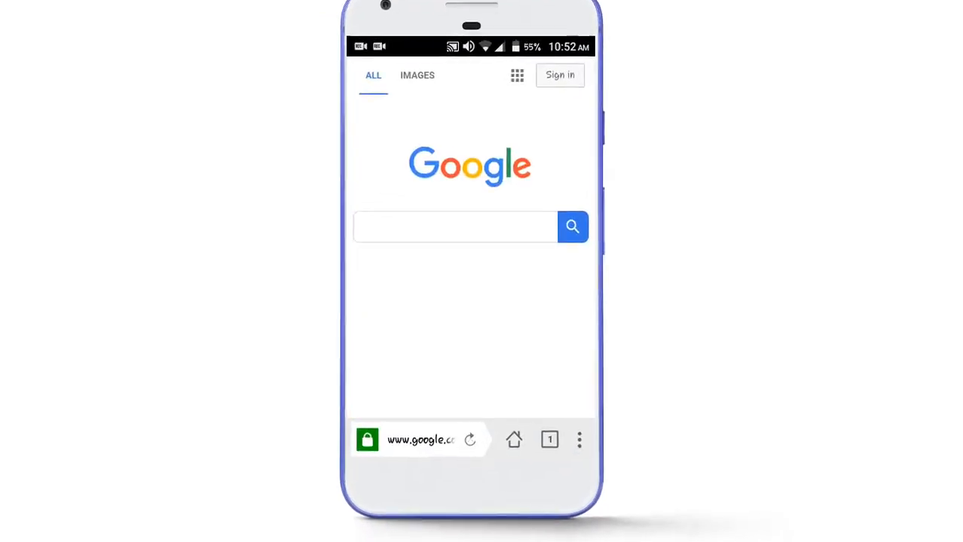
click(579, 440)
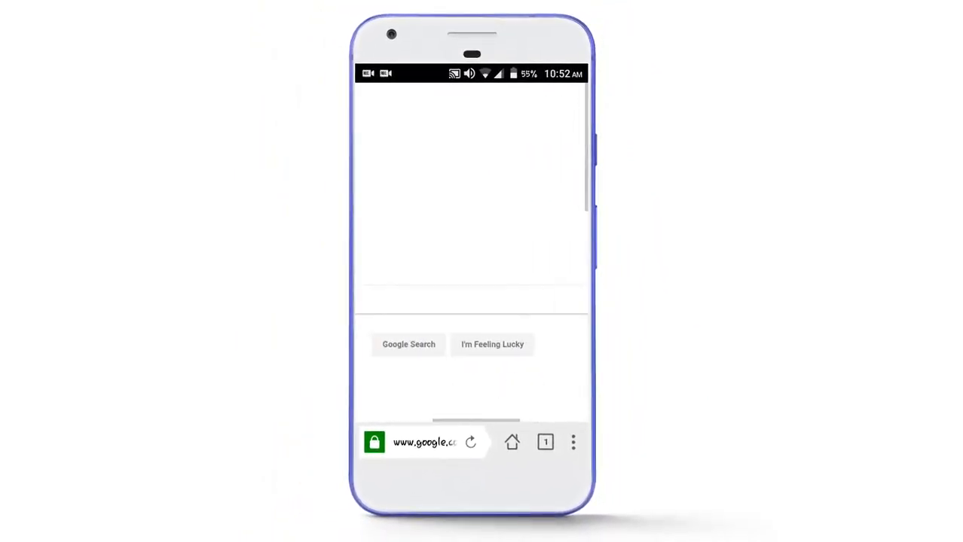
text(ch)
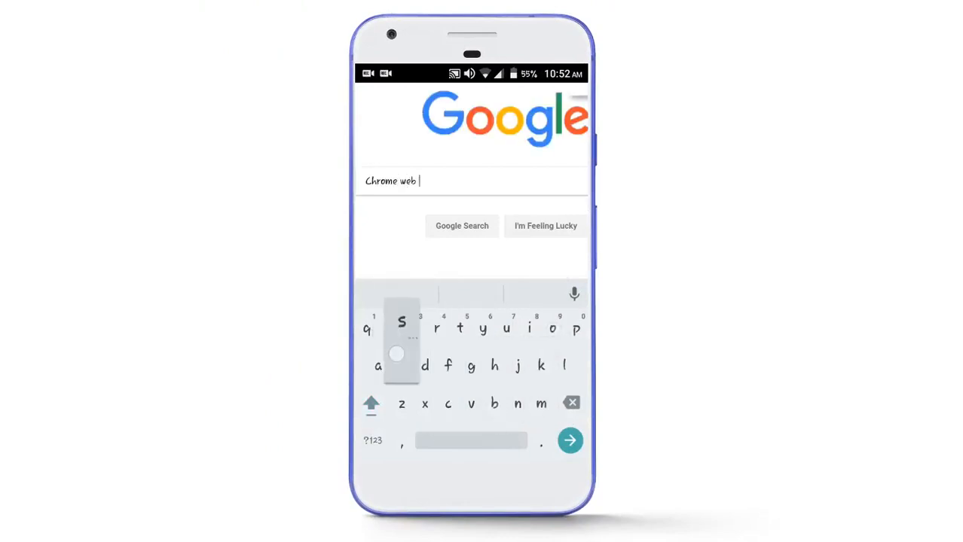
text(store)
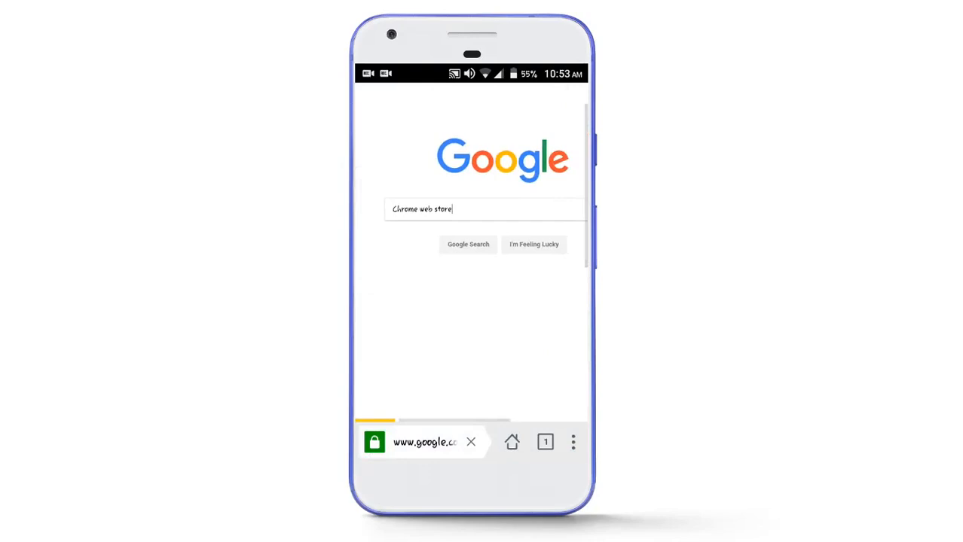
click(468, 244)
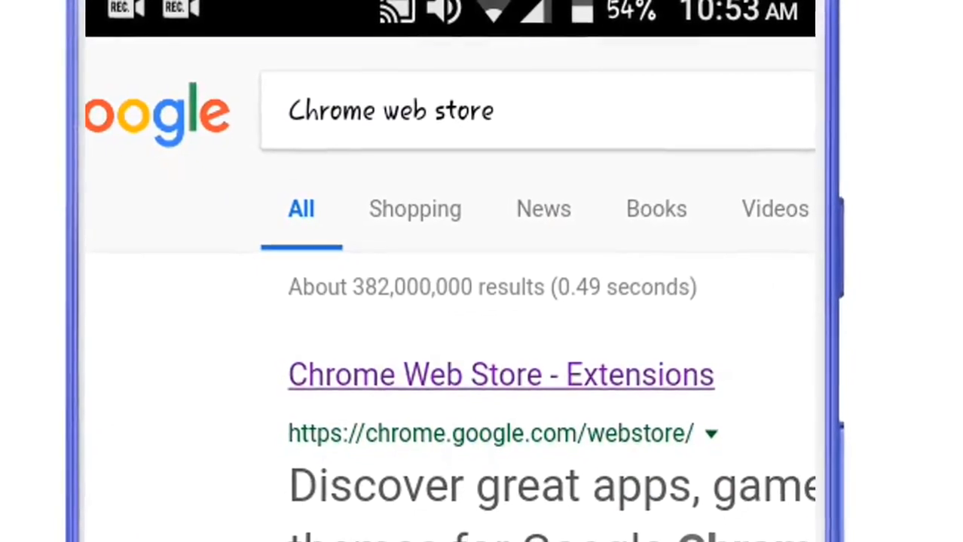
Step: Open the Chrome Web Store - Extensions result and focus the store's search box
click(500, 375)
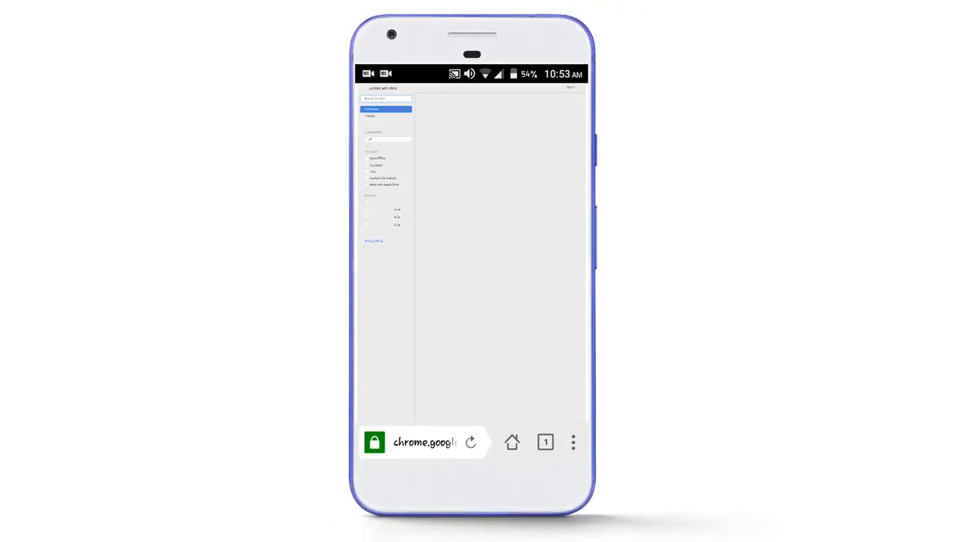
click(414, 114)
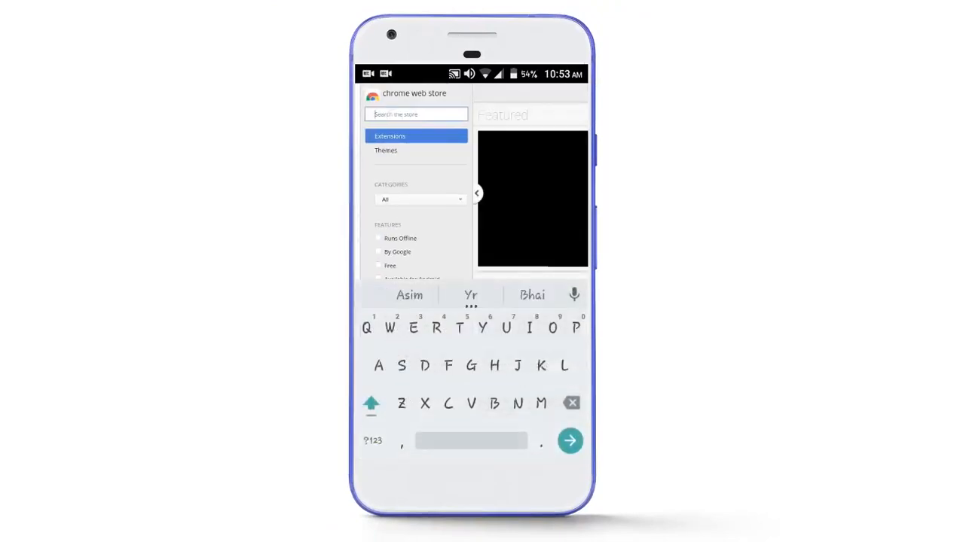
Step: Search the Chrome Web Store for 'vpn' extensions
text(vp)
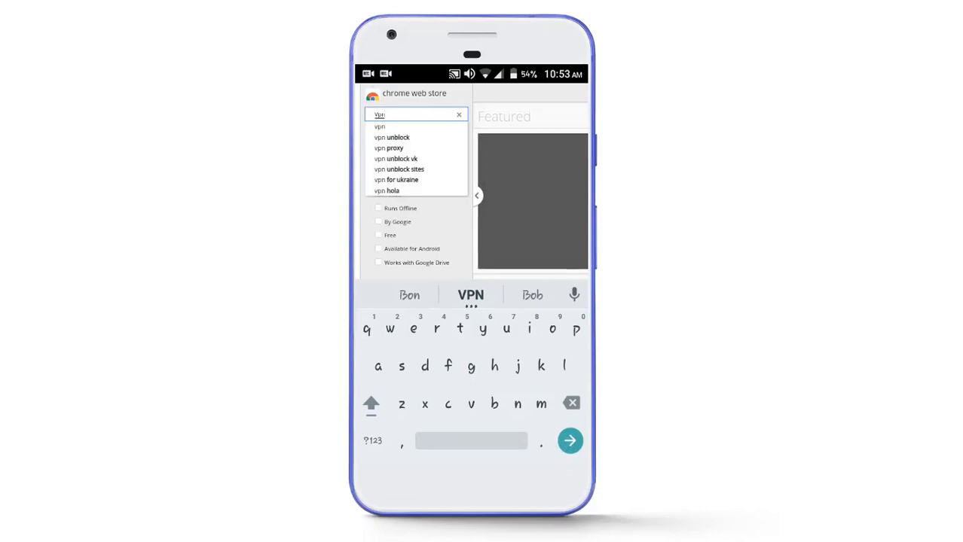
click(571, 441)
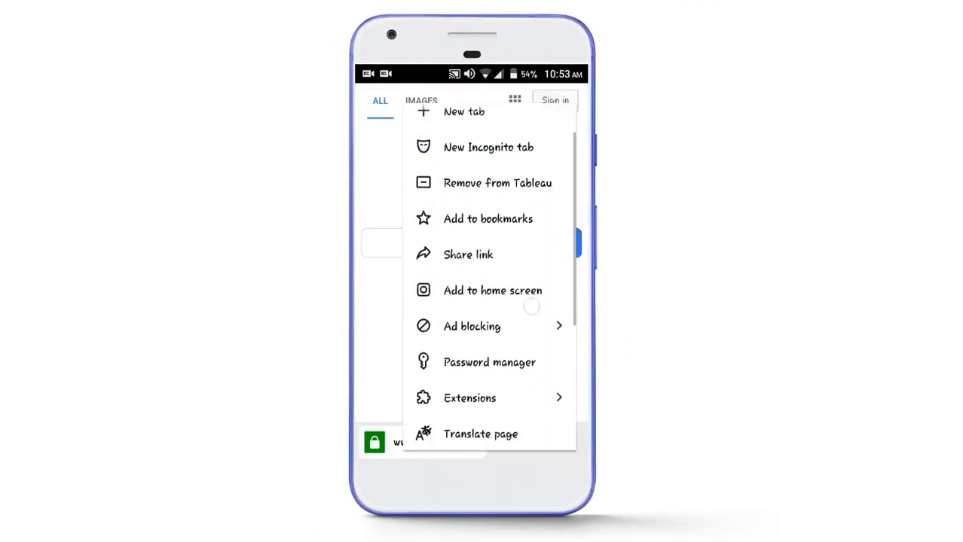
Step: Show the installed ZenMate extension and open its Change Location country list
click(469, 398)
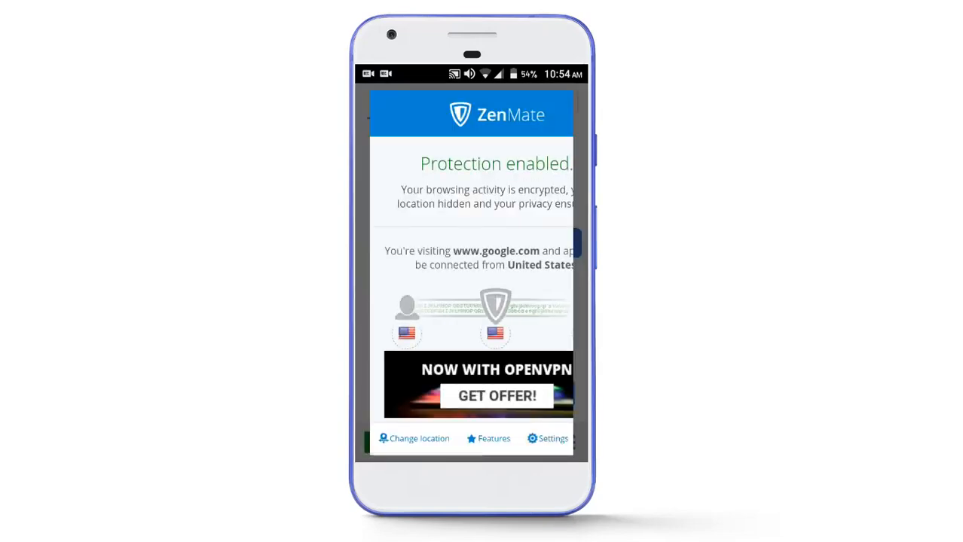
click(413, 438)
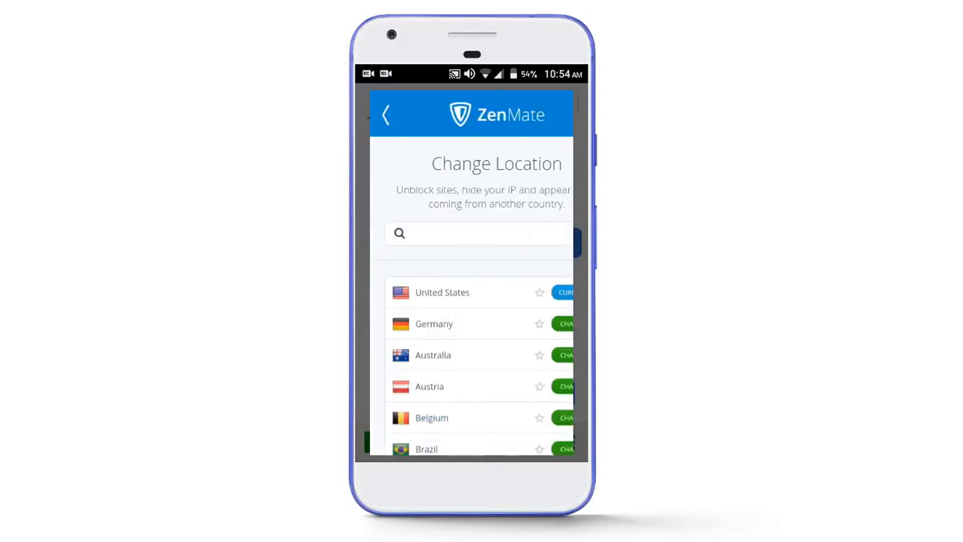